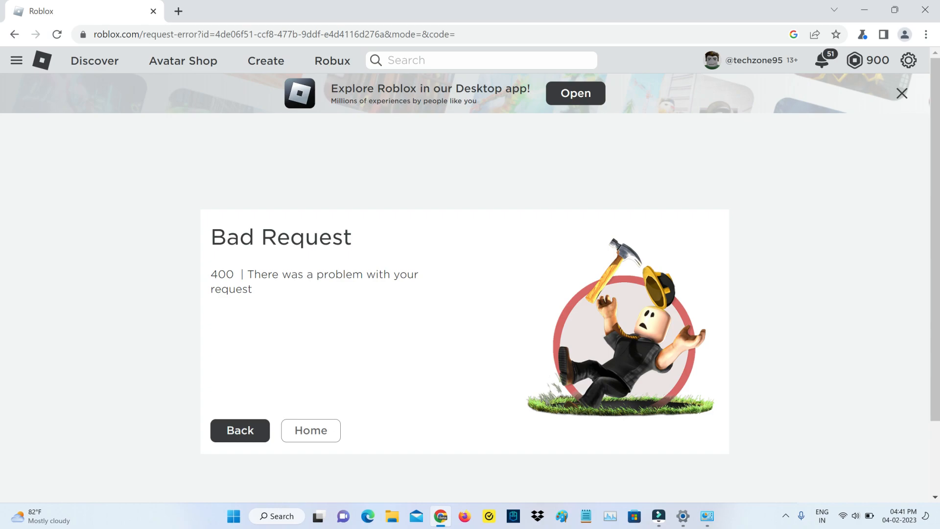
# Leave the Roblox 400 Bad Request page and land on a new tab with Google's home page
pyautogui.click(336, 10)
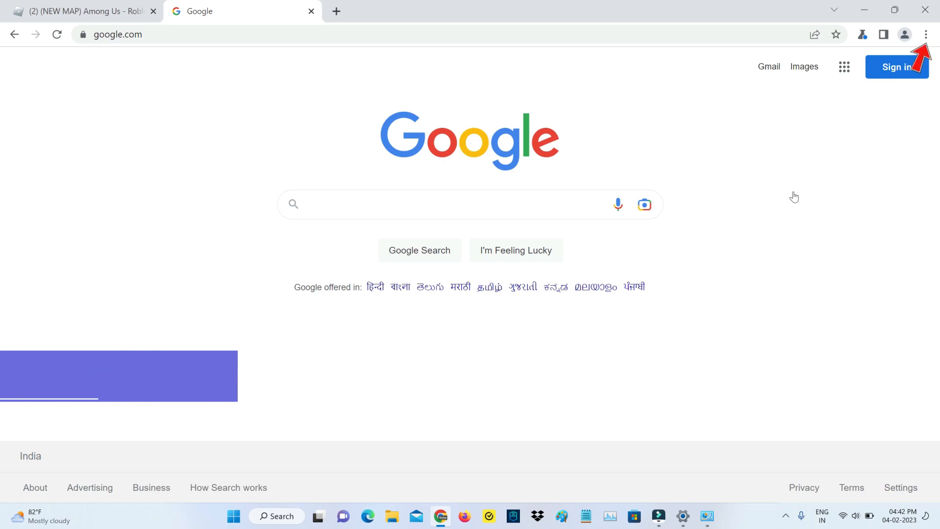
# Reach Chrome's Privacy and security settings with the Clear browsing data dialog showing
pyautogui.click(930, 34)
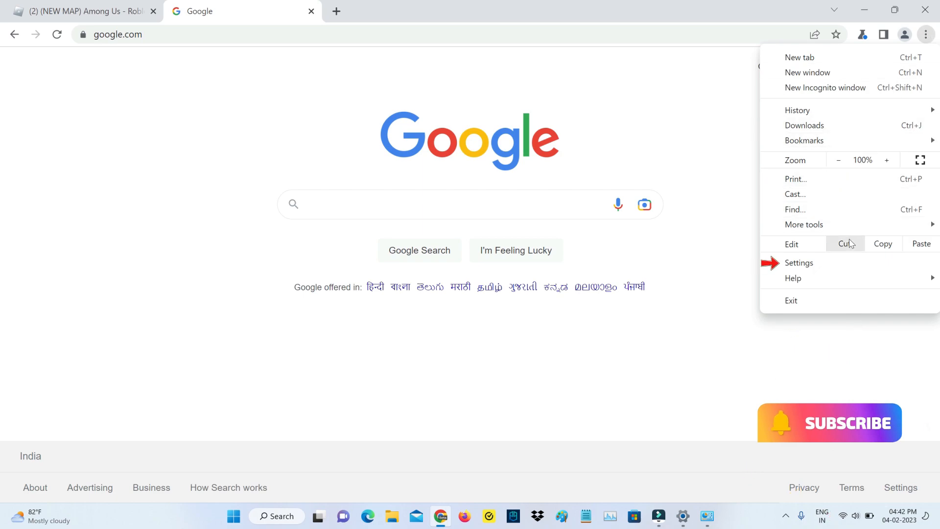
pyautogui.click(799, 262)
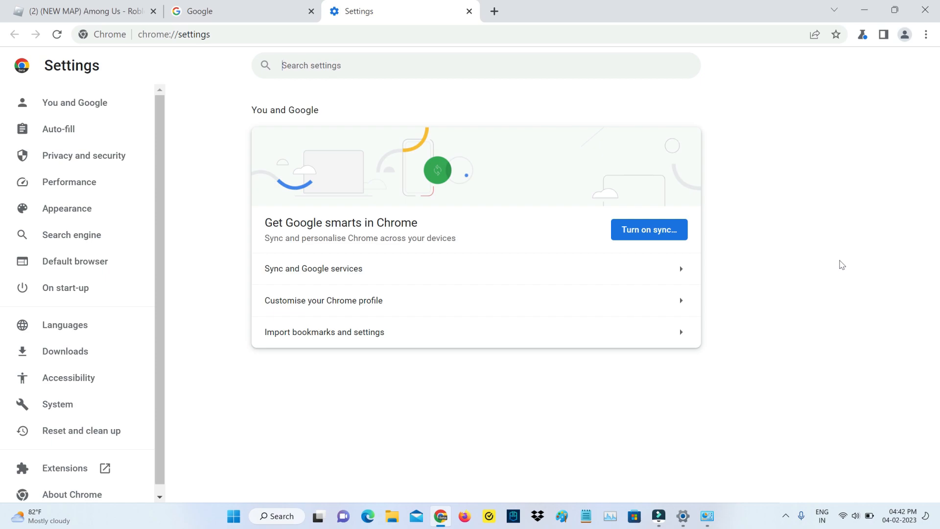
pyautogui.moveTo(838, 265)
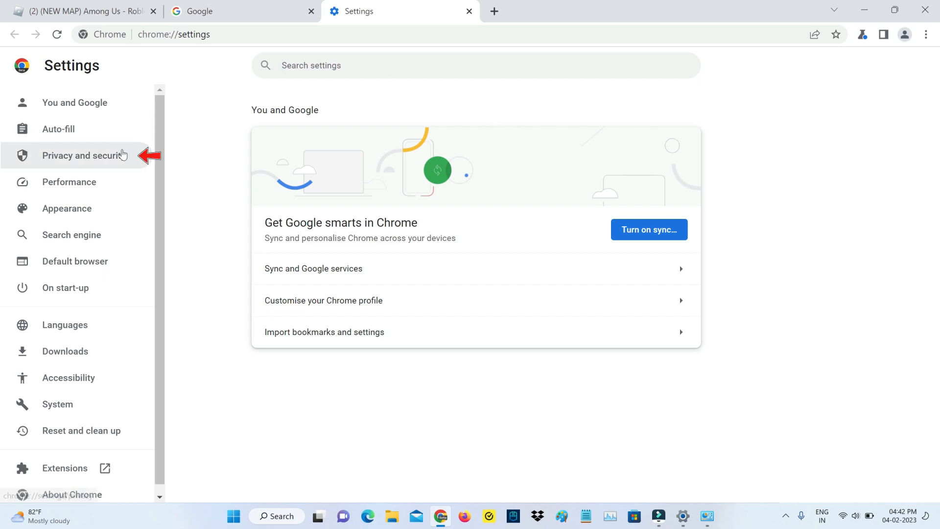
pyautogui.click(84, 156)
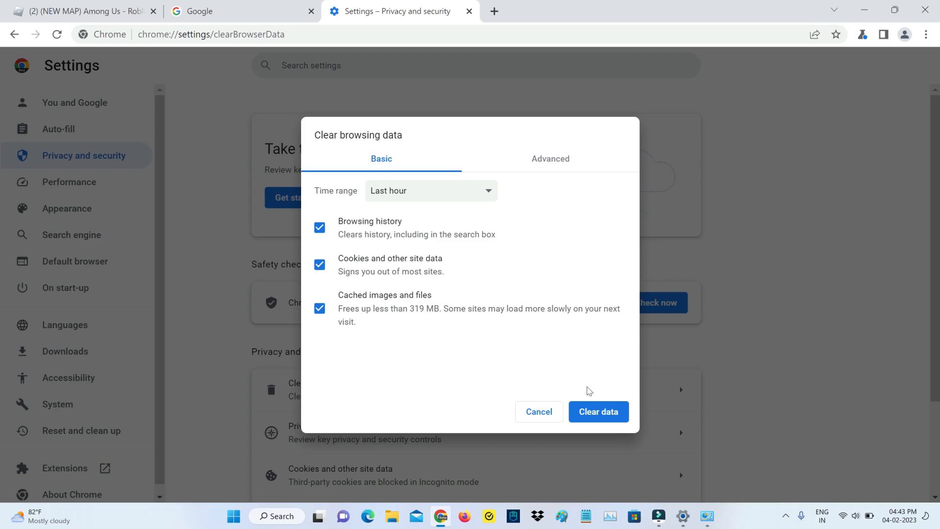
# Clear Chrome's last-hour history, downloads, cookies and cached files from the Advanced options
pyautogui.click(550, 159)
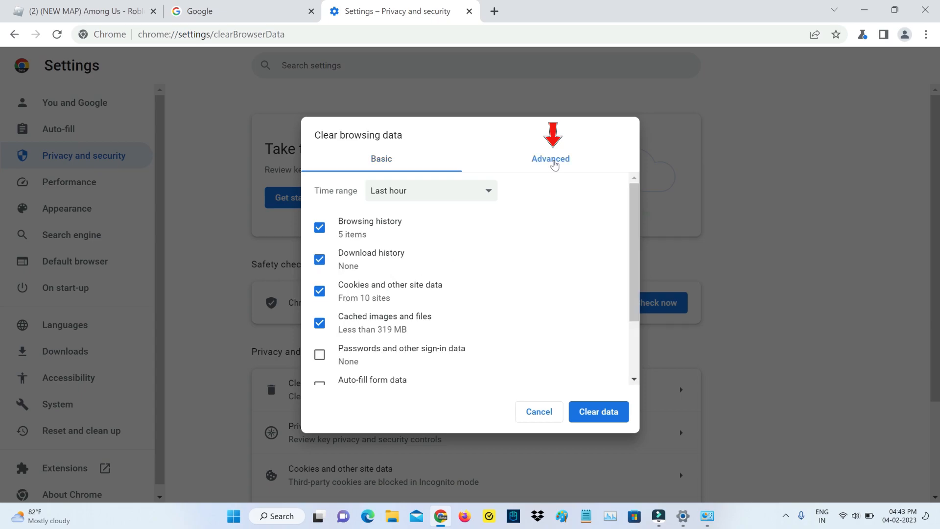
pyautogui.click(549, 159)
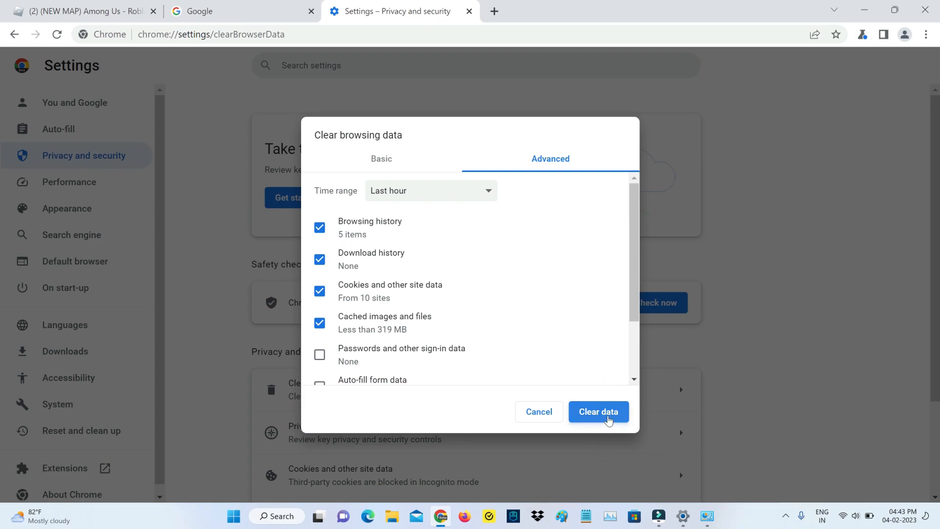
pyautogui.click(598, 411)
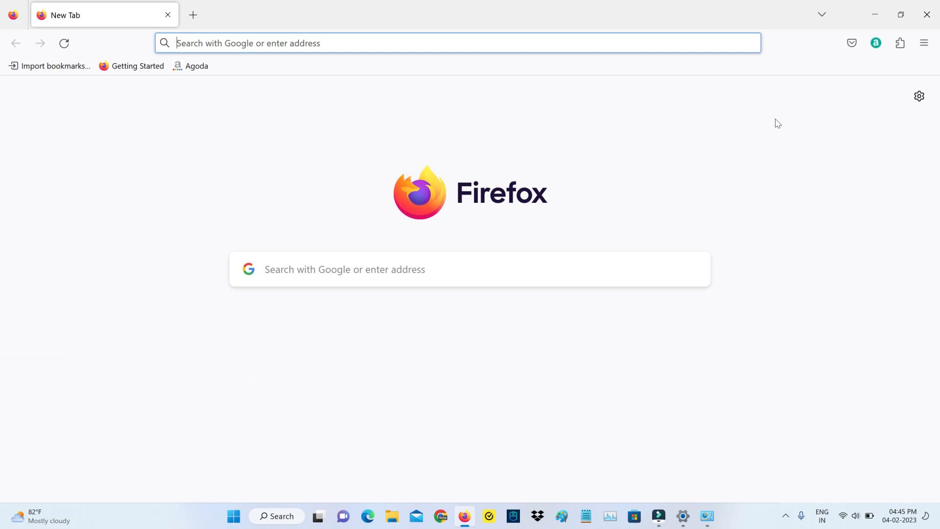
# Clear Firefox's cookies, site data and cached web content down to 0 bytes via Privacy & Security
pyautogui.click(923, 42)
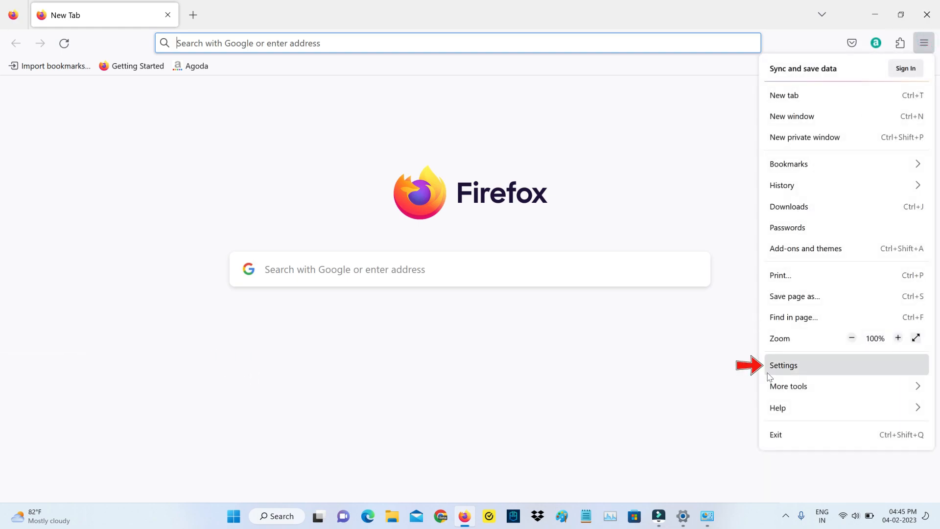
pyautogui.click(783, 365)
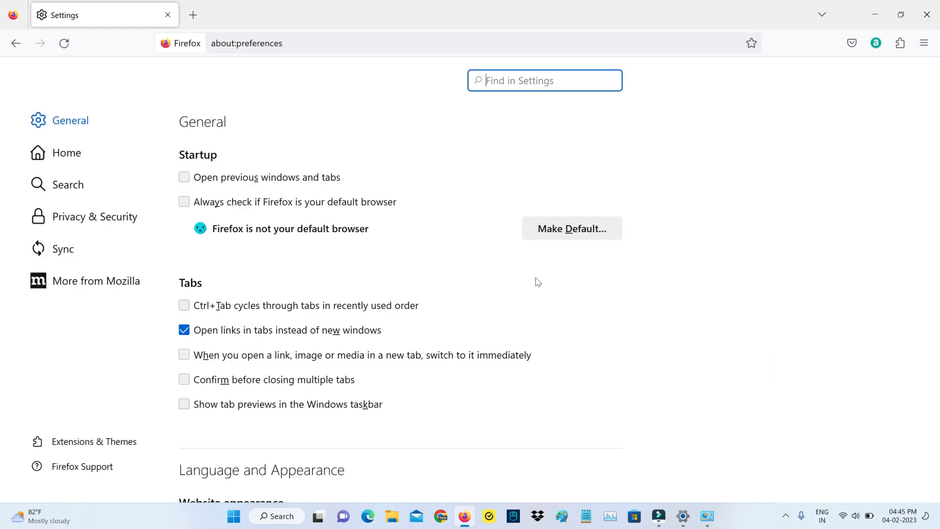
pyautogui.click(94, 216)
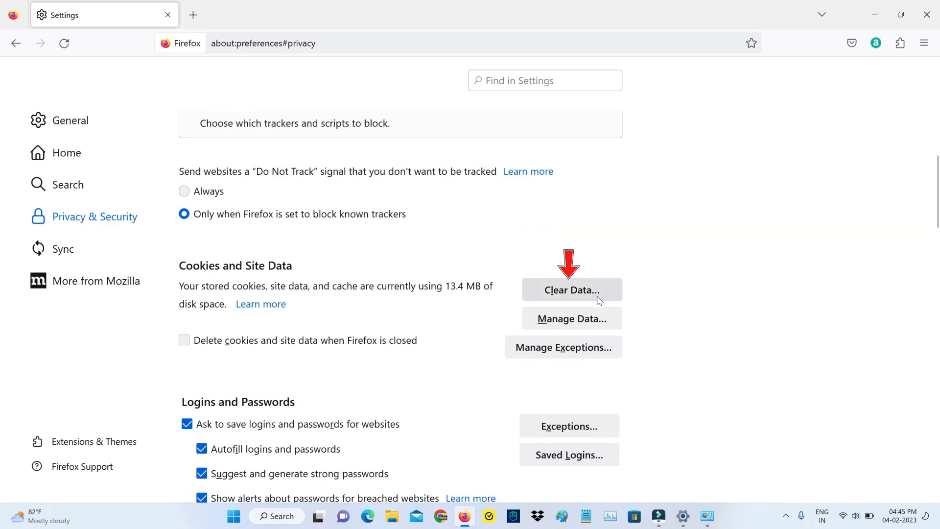
pyautogui.click(571, 290)
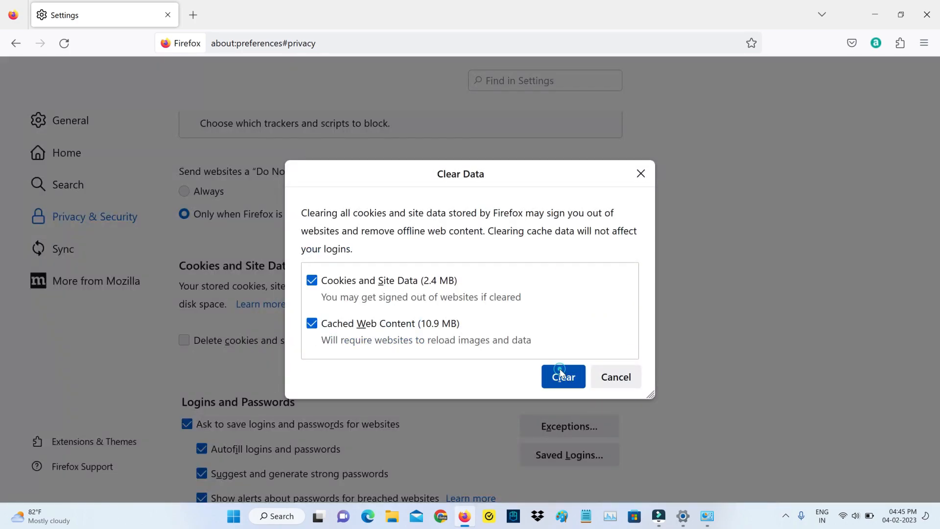
pyautogui.click(562, 376)
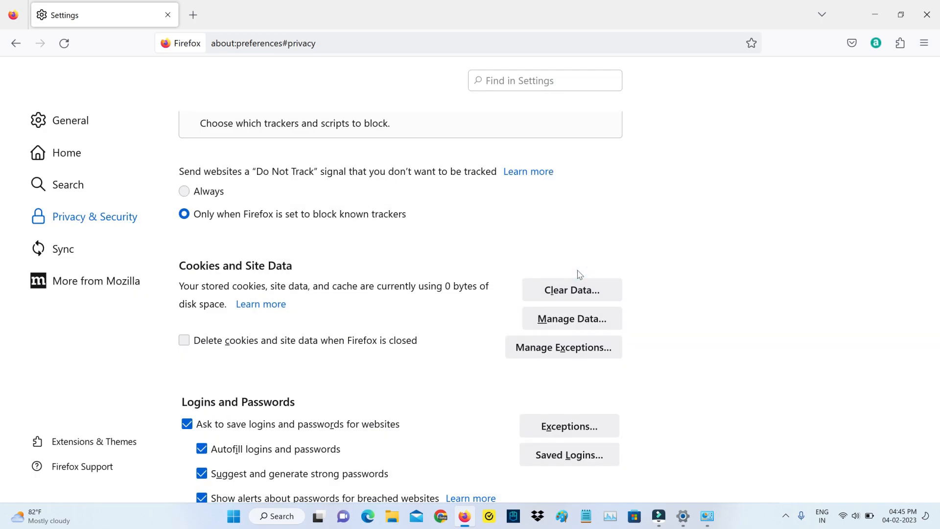
pyautogui.click(366, 516)
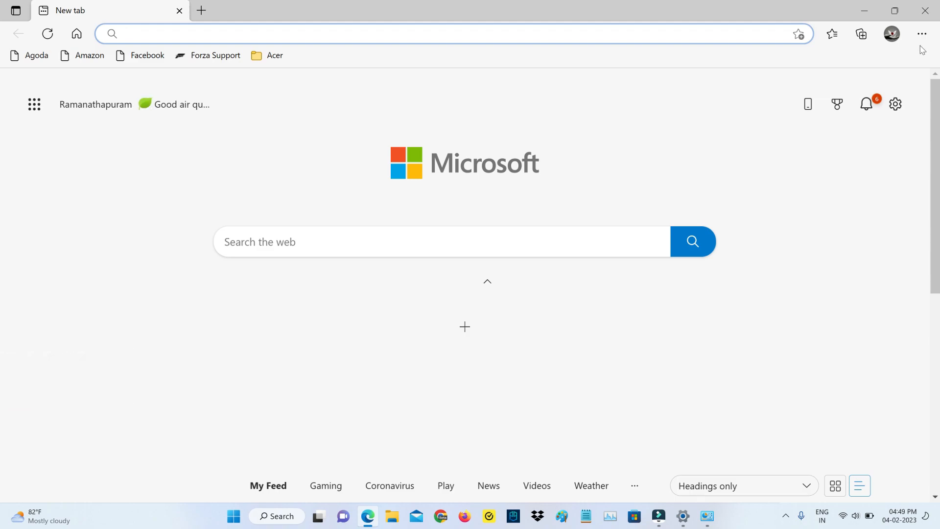
# Clear Edge's browsing history, downloads, cookies and cached images from Privacy settings
pyautogui.click(923, 33)
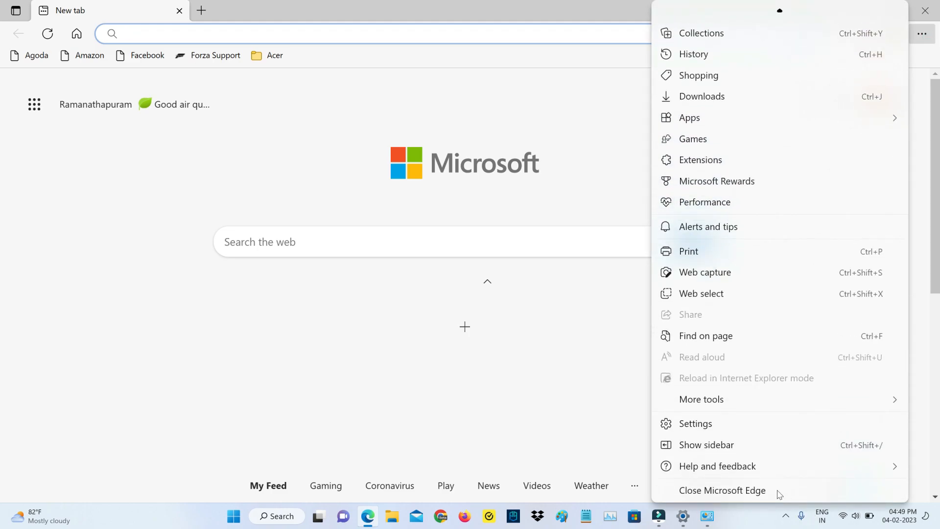
pyautogui.click(695, 423)
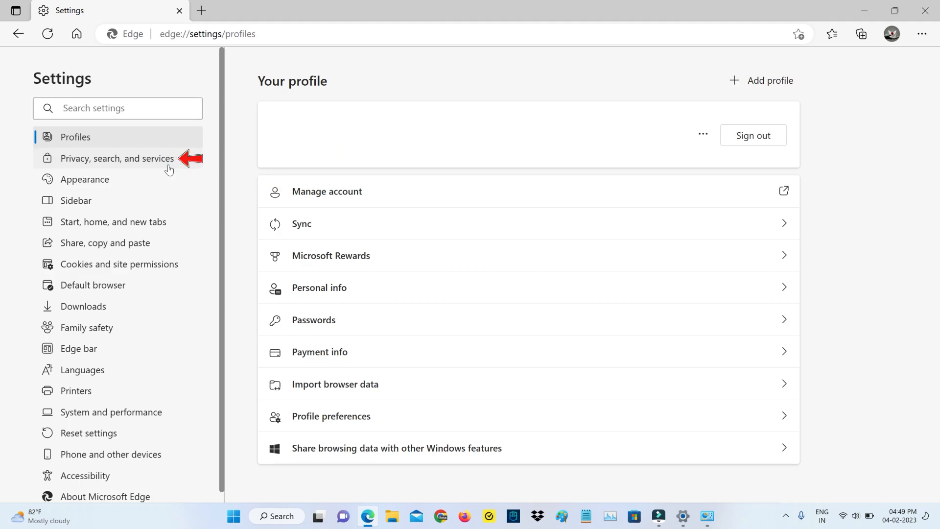
pyautogui.click(117, 159)
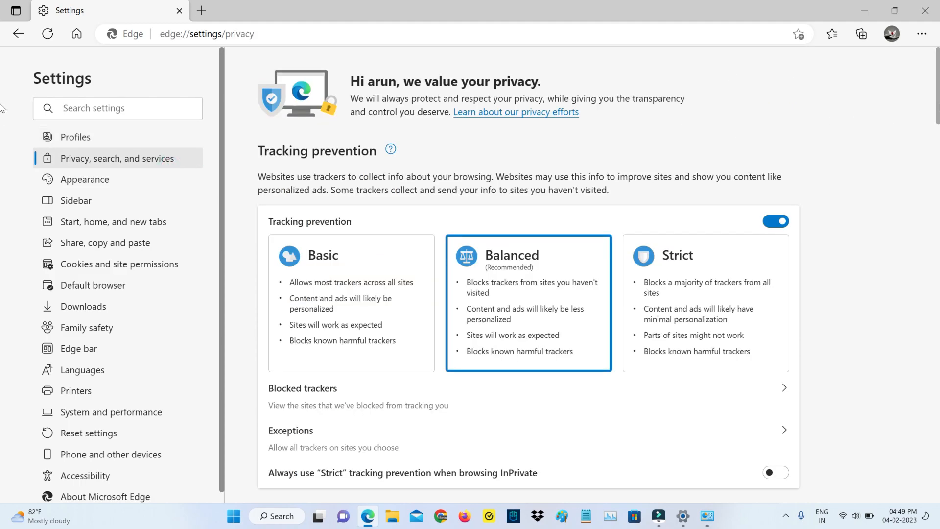
pyautogui.scroll(-3)
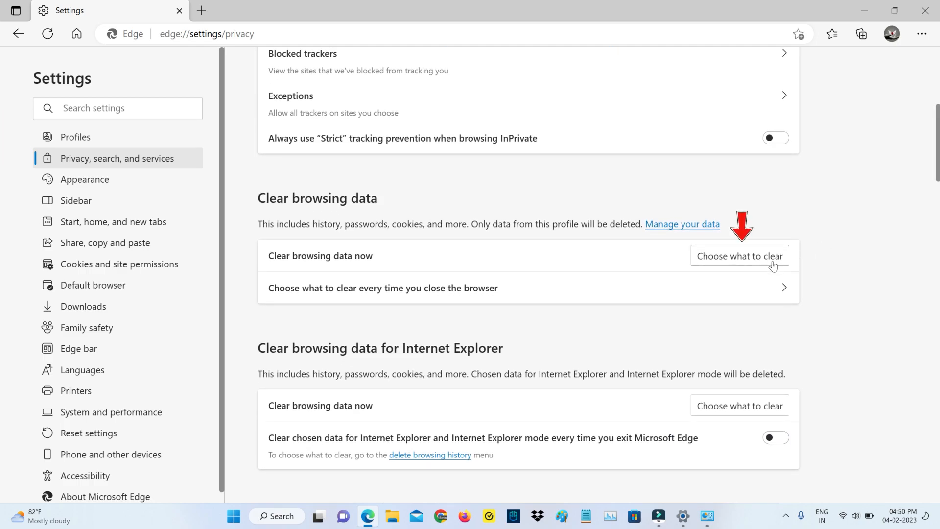
pyautogui.click(738, 255)
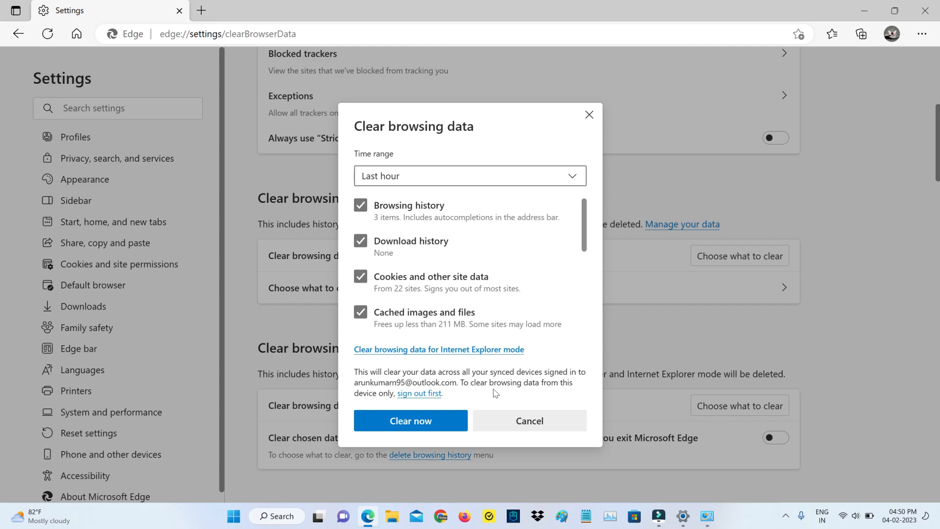
pyautogui.click(410, 420)
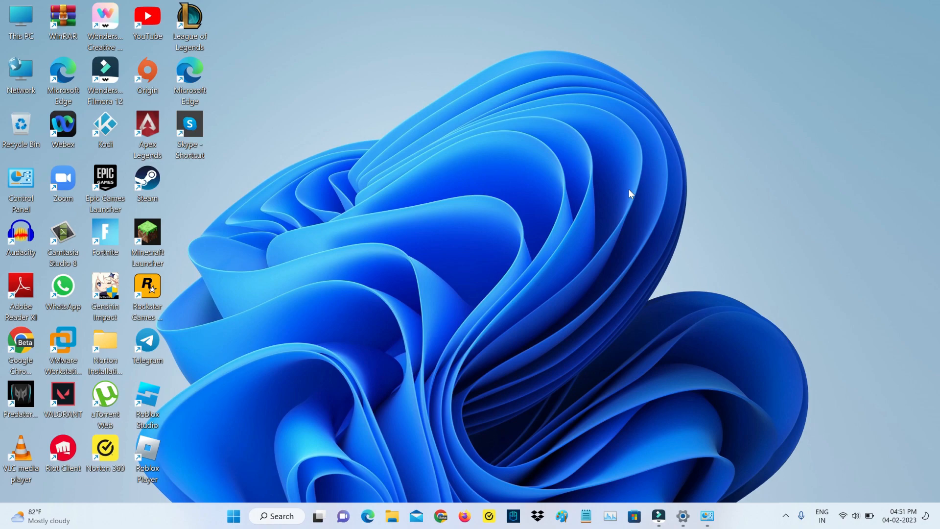
# Launch ncpa.cpl from the Run box to list the network adapters in Network Connections
pyautogui.press('Win+r')
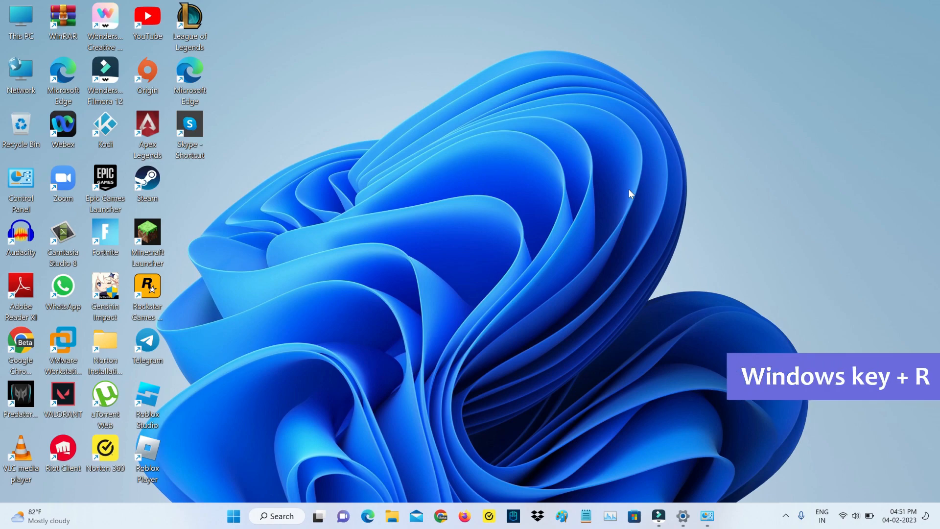
pyautogui.press('Win+r')
pyautogui.write('ncpa.cpl')
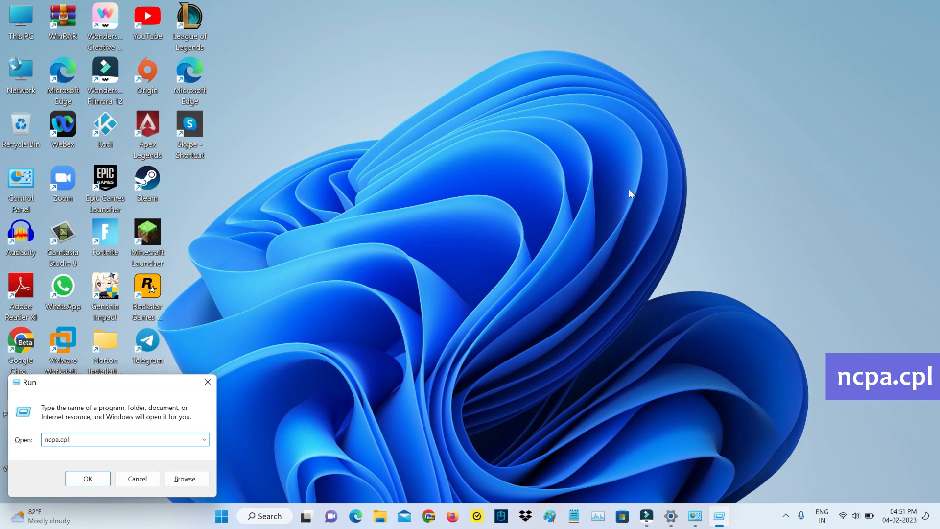
pyautogui.click(88, 479)
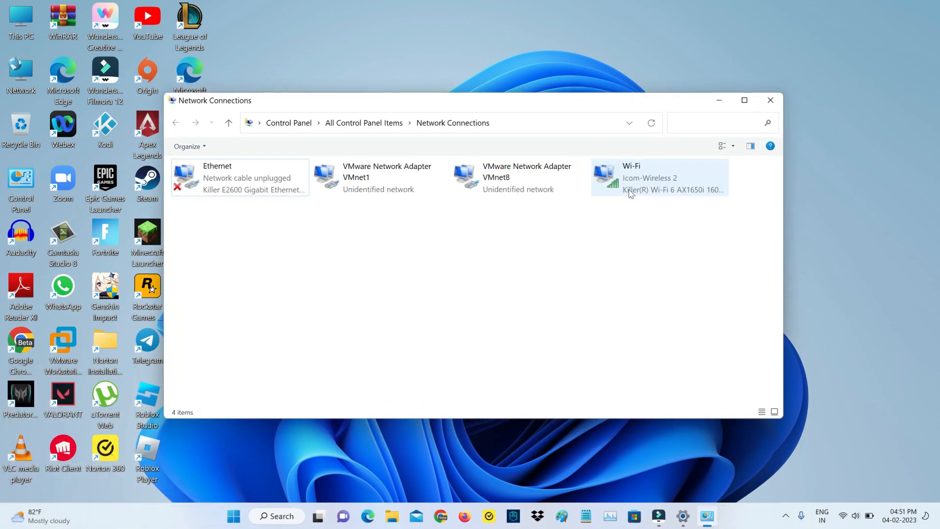
# Maximize Network Connections and bring up the Wi-Fi adapter's IPv4 properties
pyautogui.click(743, 100)
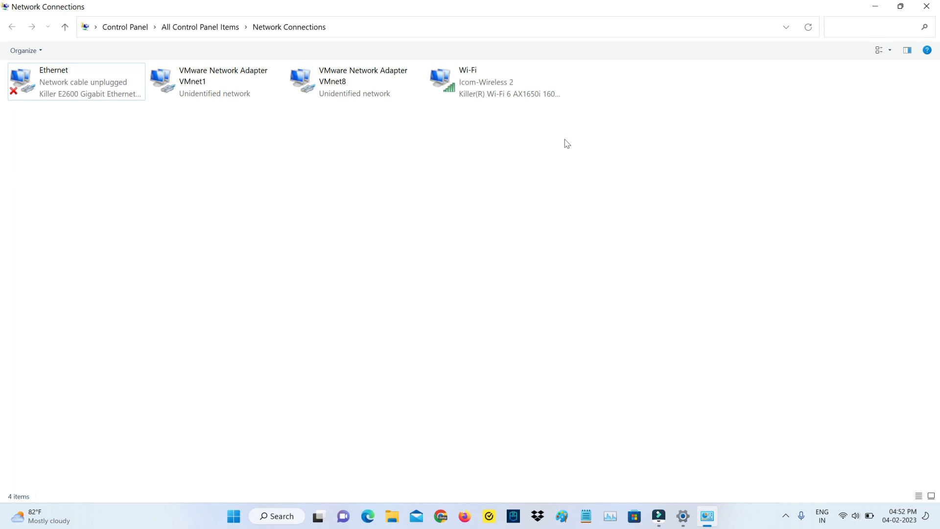
pyautogui.rightClick(486, 81)
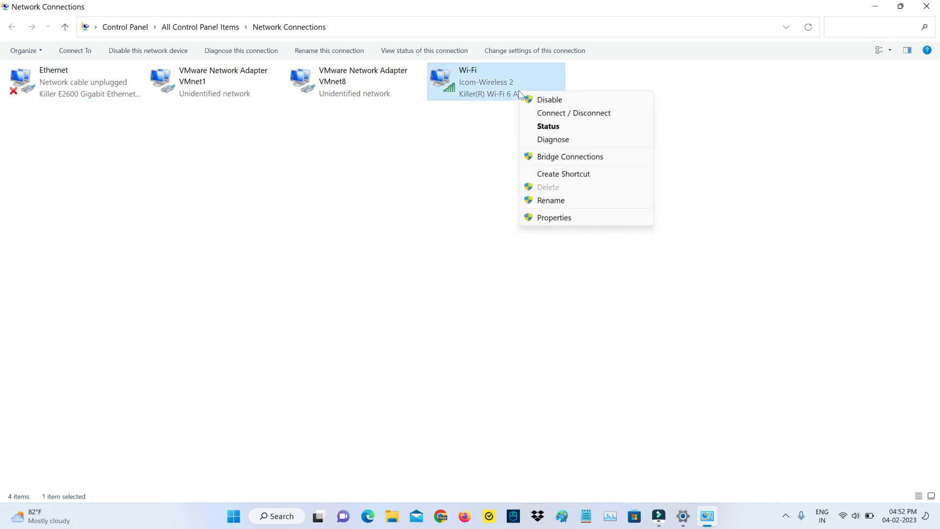
pyautogui.moveTo(553, 217)
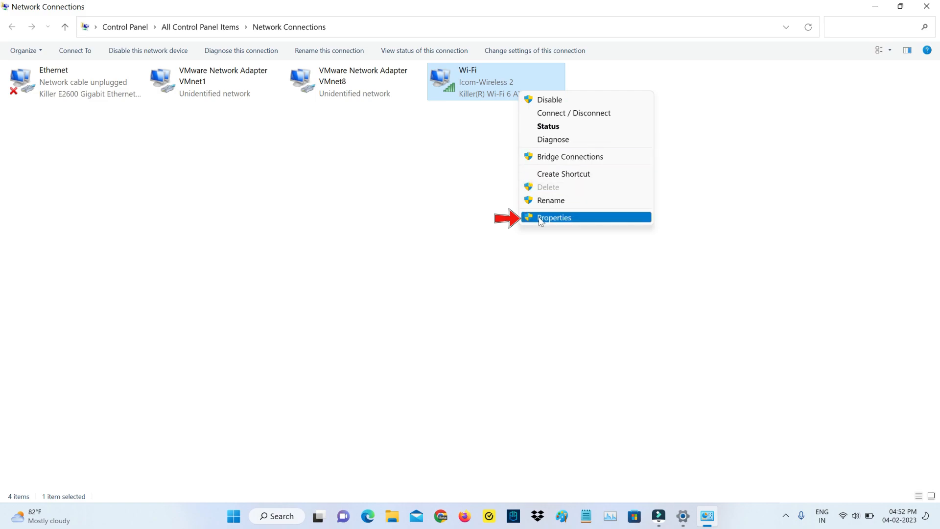
pyautogui.click(553, 217)
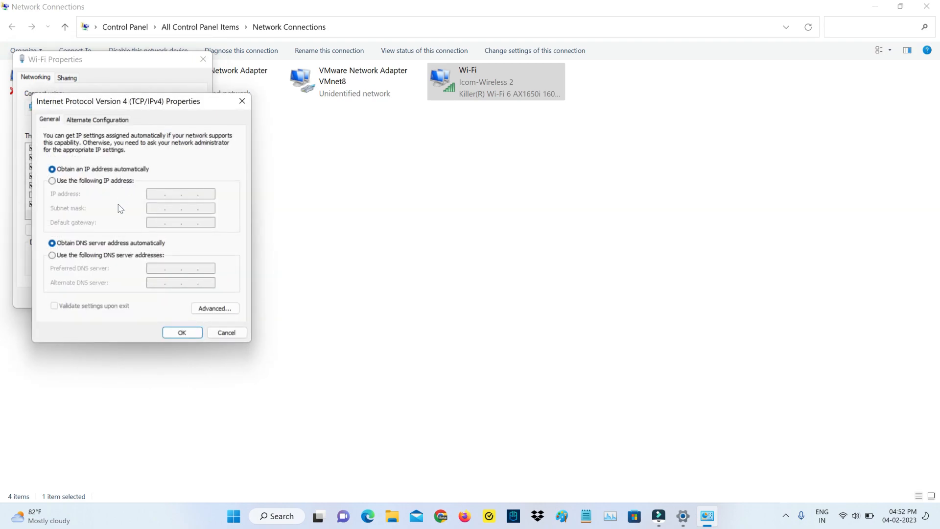
# Set Wi-Fi DNS manually to 8.8.8.8 and 8.8.4.4, validate on exit and apply
pyautogui.click(52, 255)
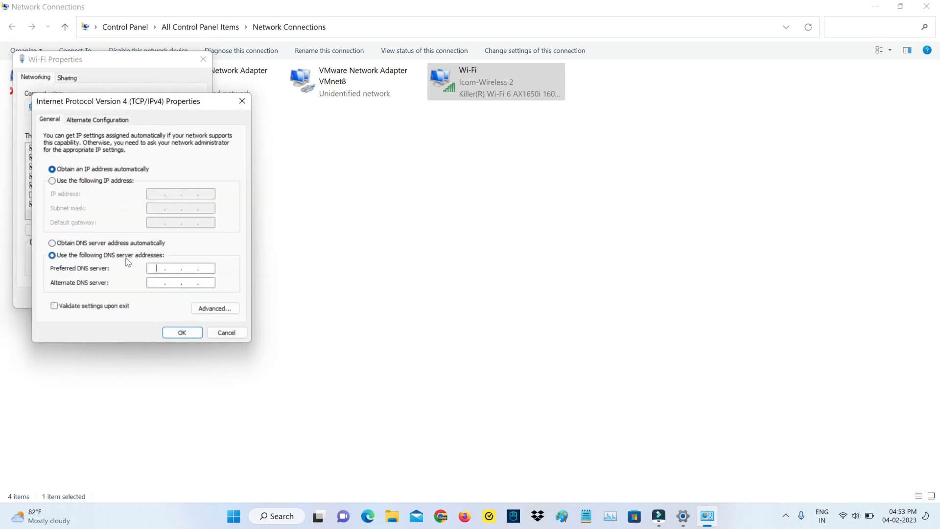
pyautogui.write('8.8.8.8')
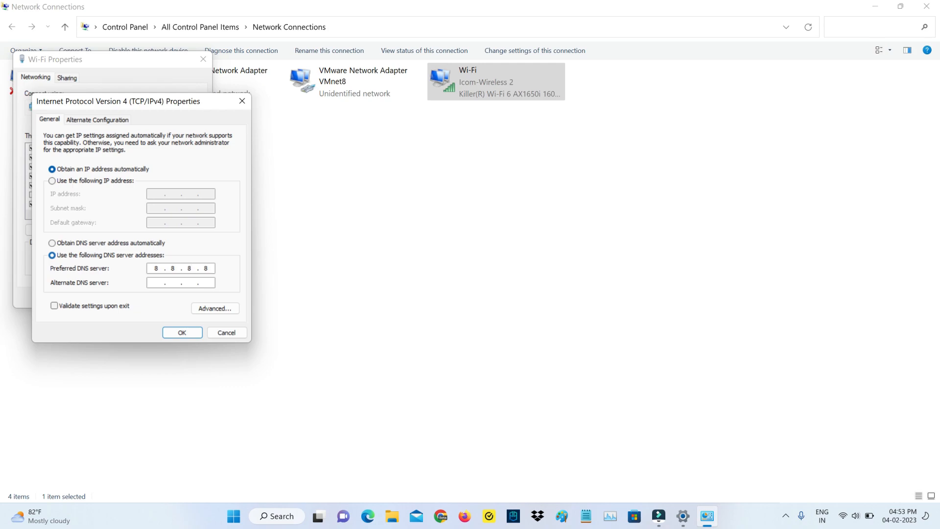
pyautogui.write('8.8.4.4')
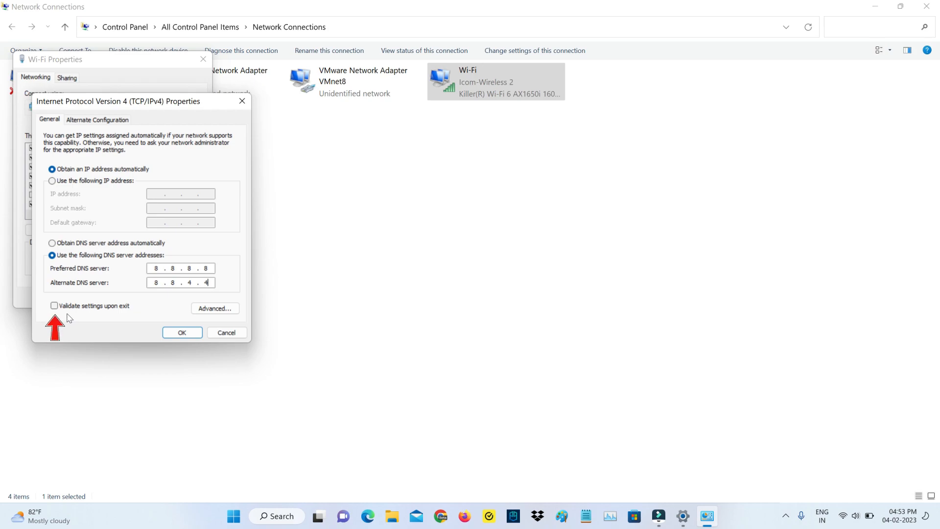
pyautogui.click(54, 306)
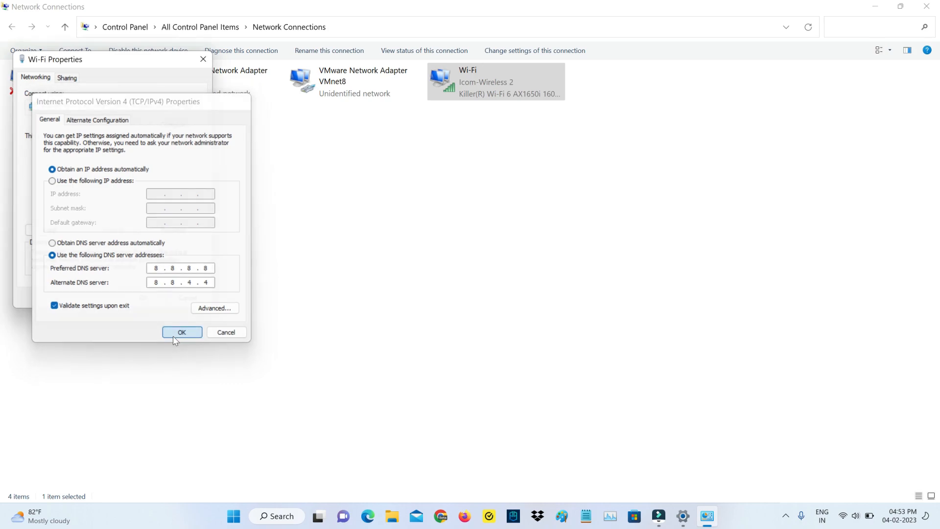
pyautogui.click(182, 331)
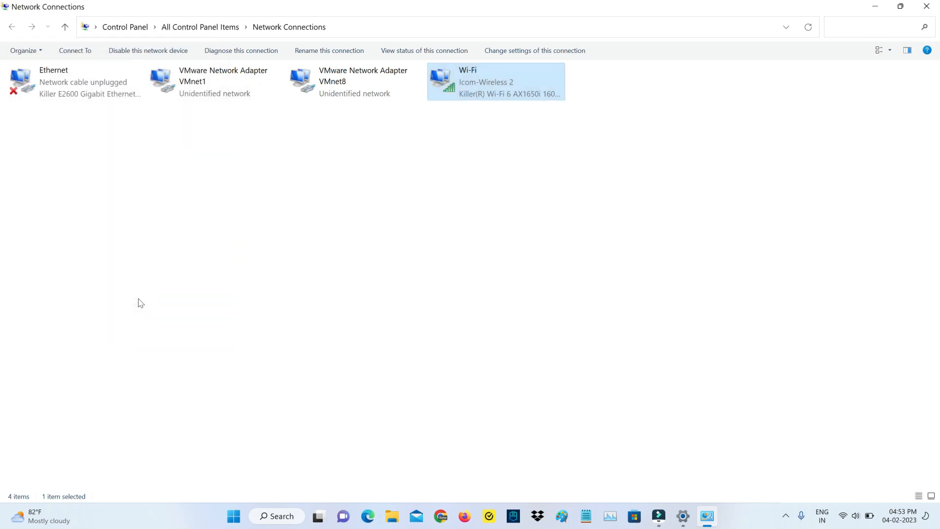
pyautogui.click(240, 50)
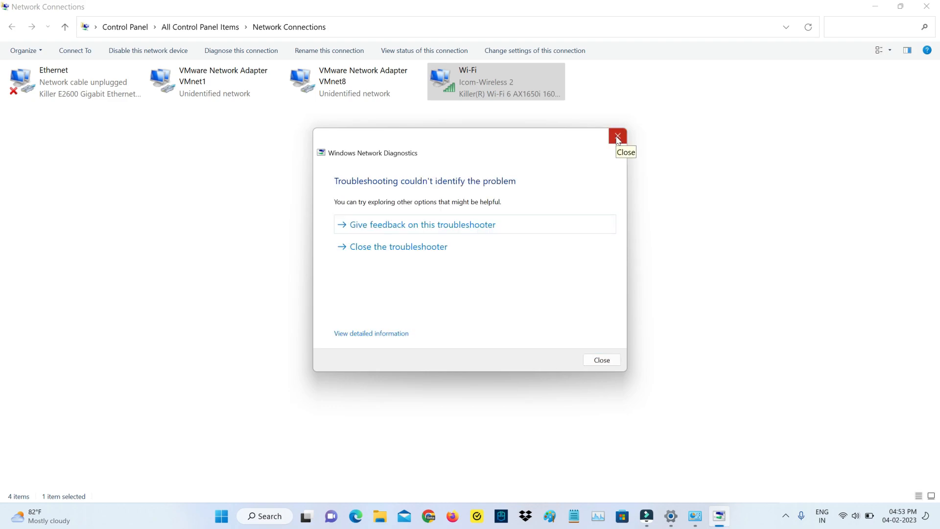
# Dismiss the diagnostics, restart Windows, and launch Chrome onto the Roblox home page
pyautogui.click(617, 135)
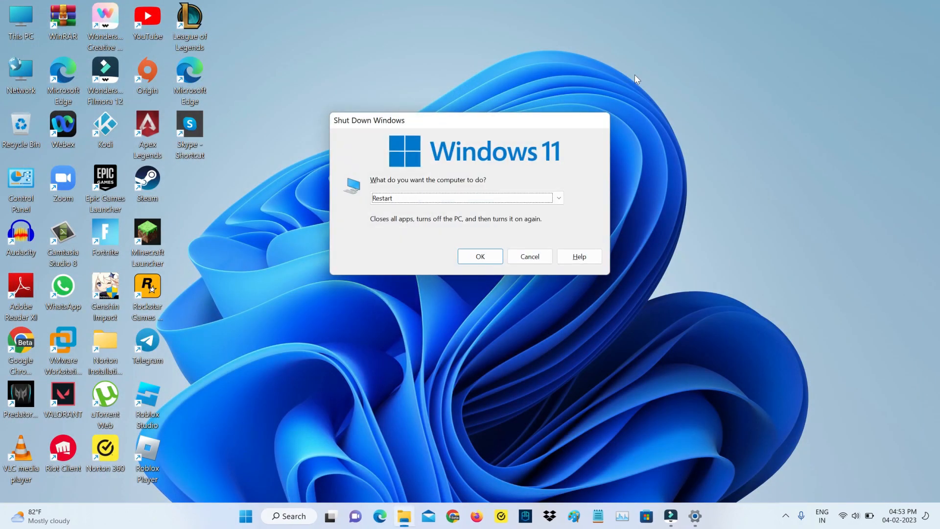
pyautogui.click(529, 256)
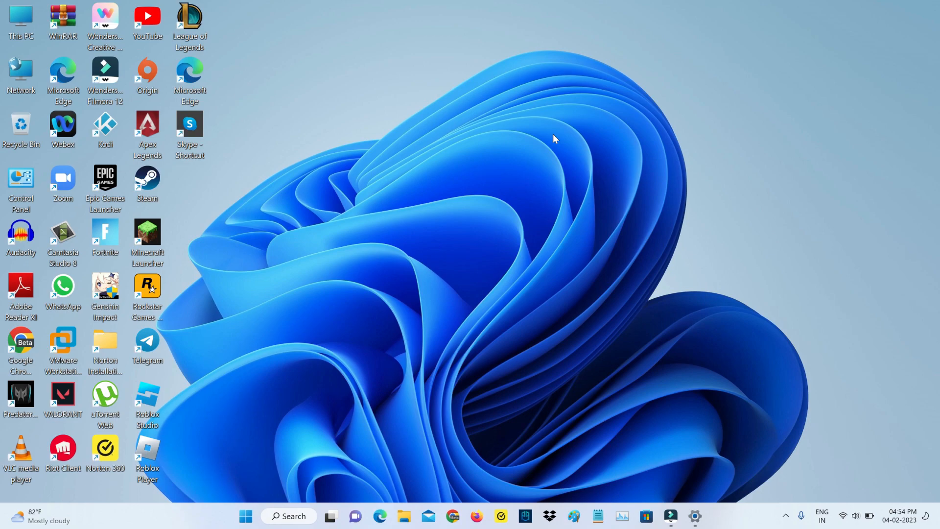
pyautogui.moveTo(378, 378)
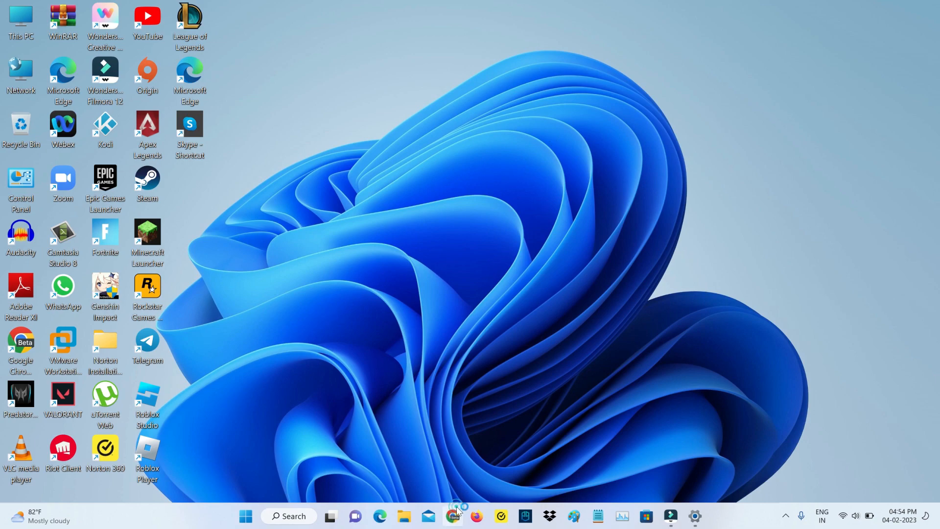
pyautogui.click(452, 516)
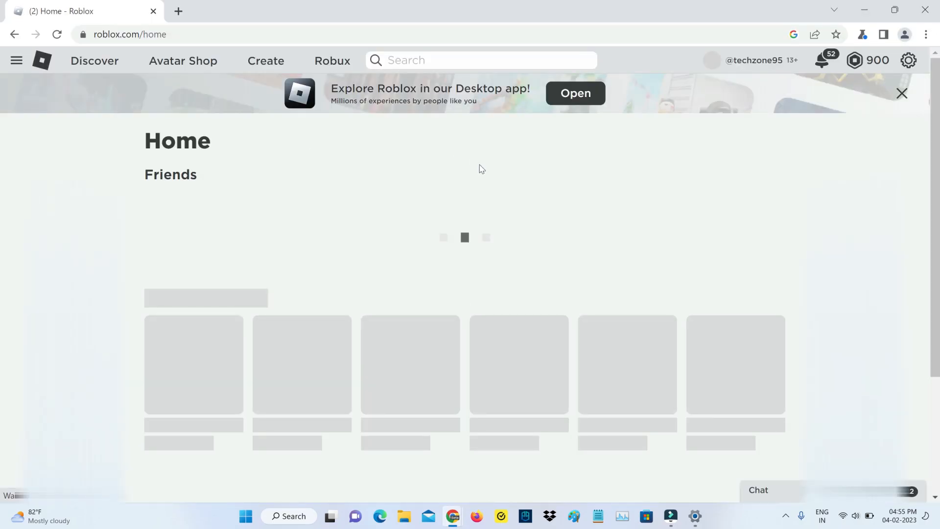